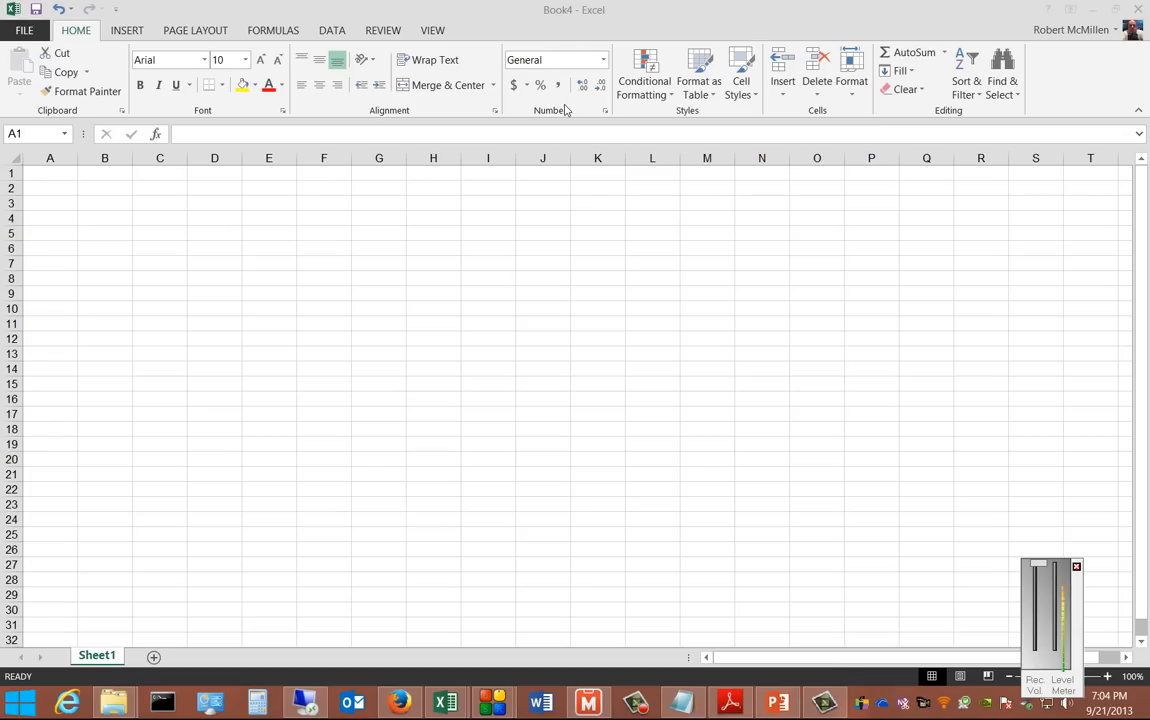
mouse_move(220, 284)
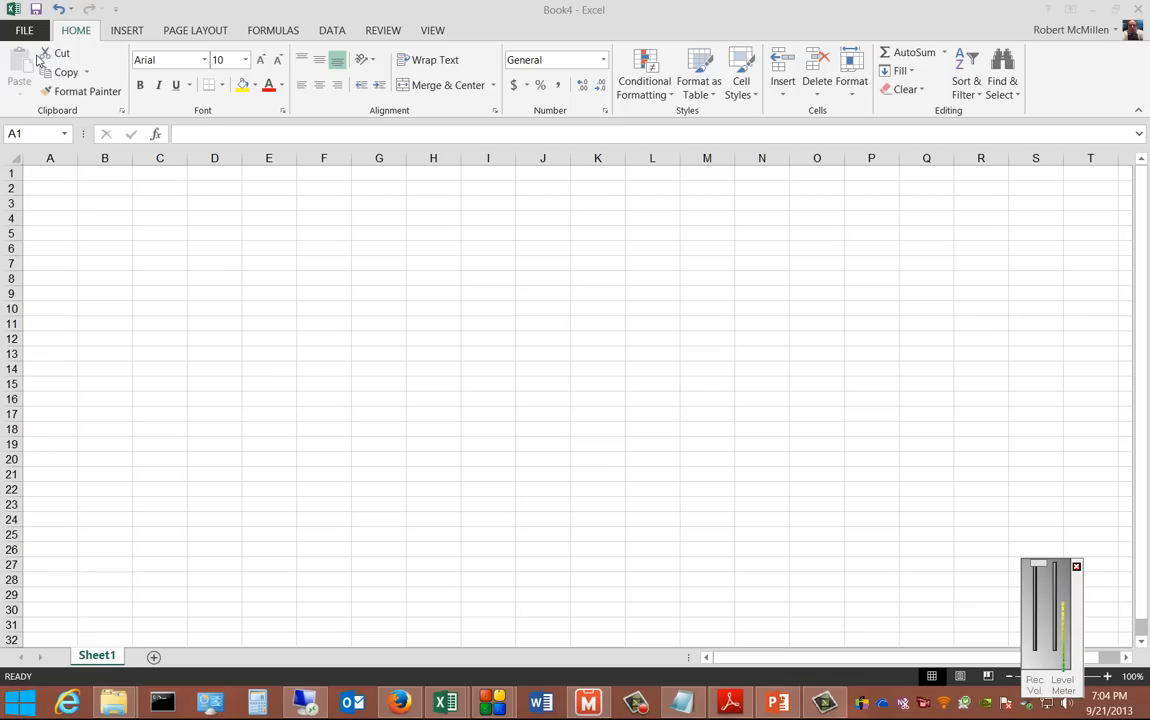
Start adding a digital signature from the workbook's Info protection options, getting the save-format prompt.
click(24, 30)
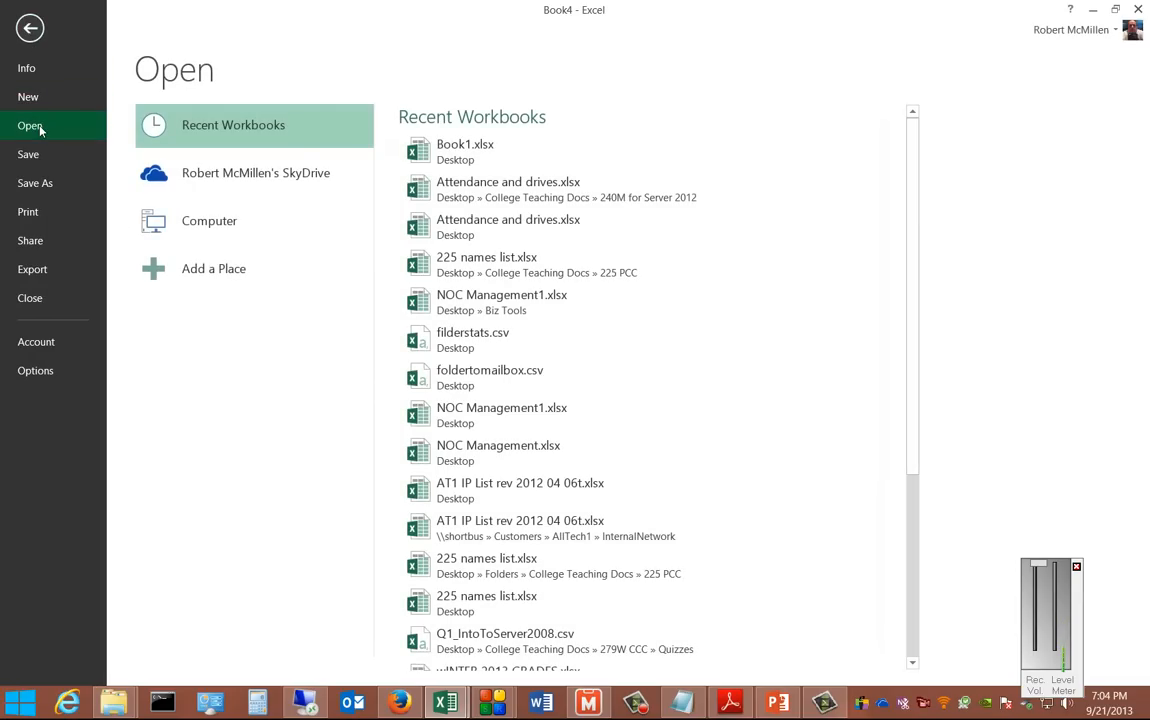
click(26, 68)
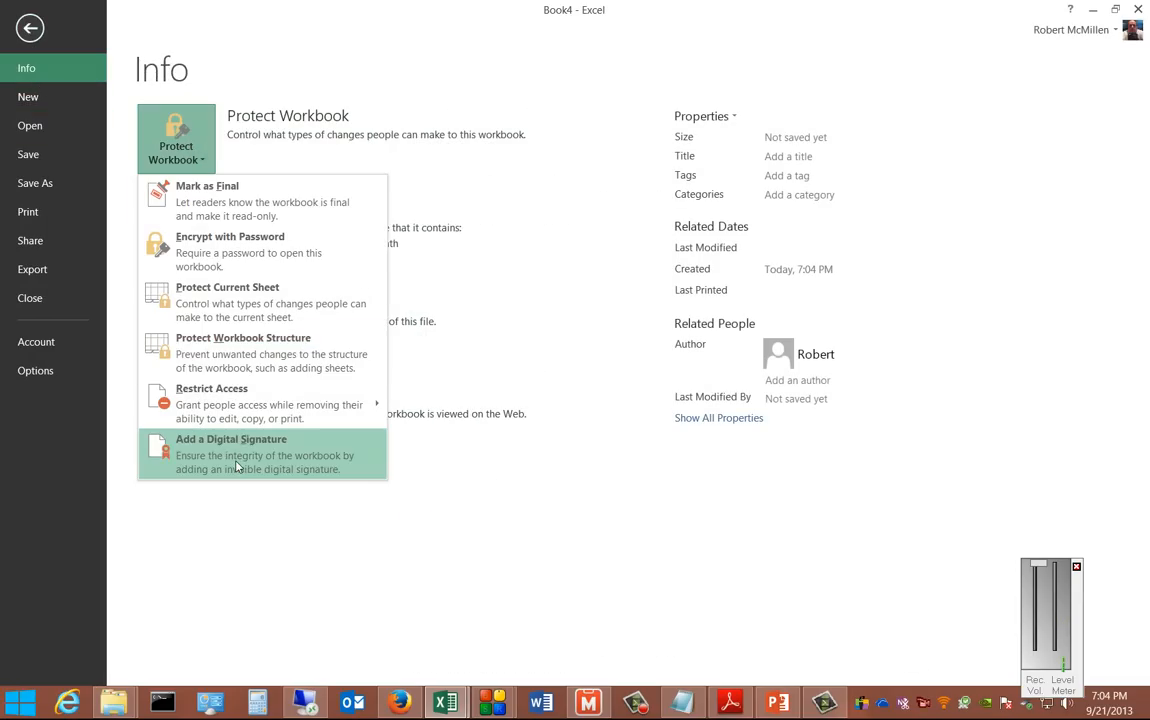
click(232, 454)
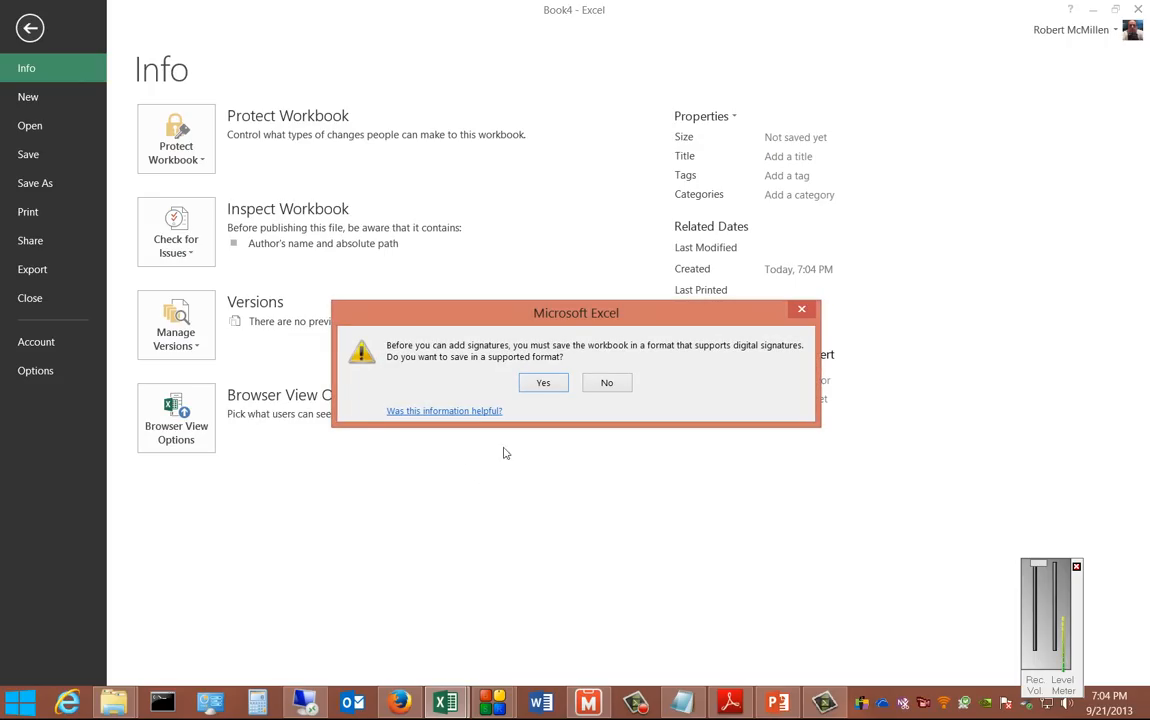
mouse_move(548, 384)
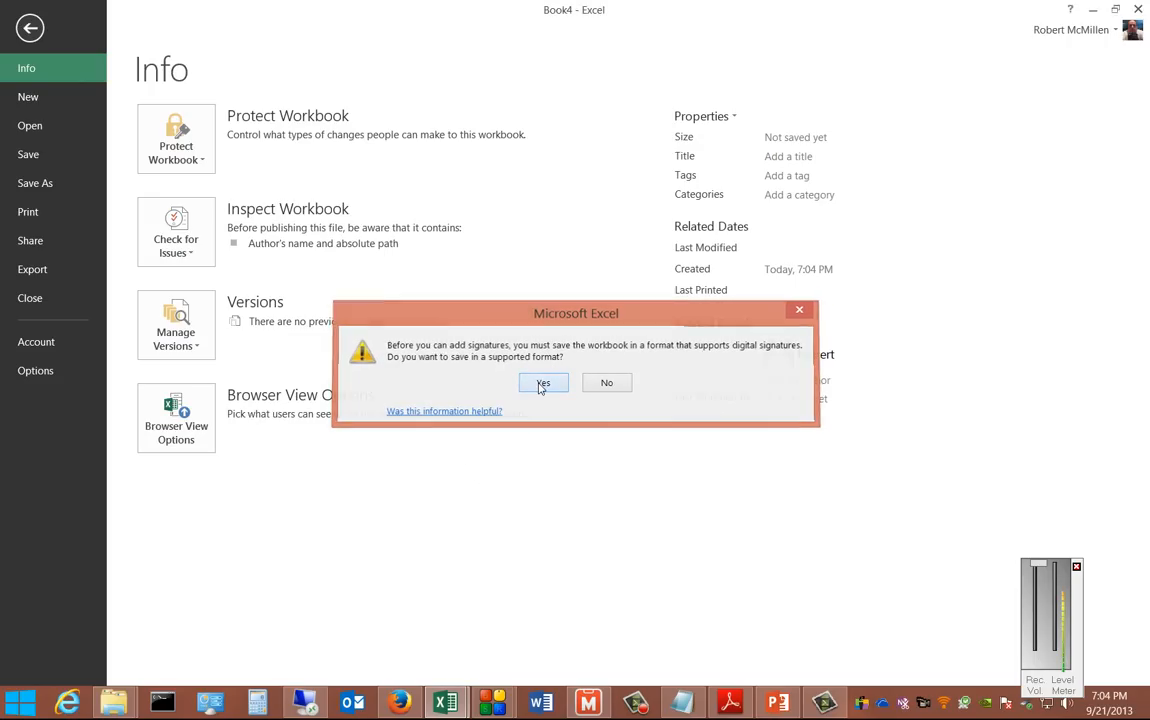
Agree to save the workbook as Book4.xlsx so the signing form appears.
click(542, 382)
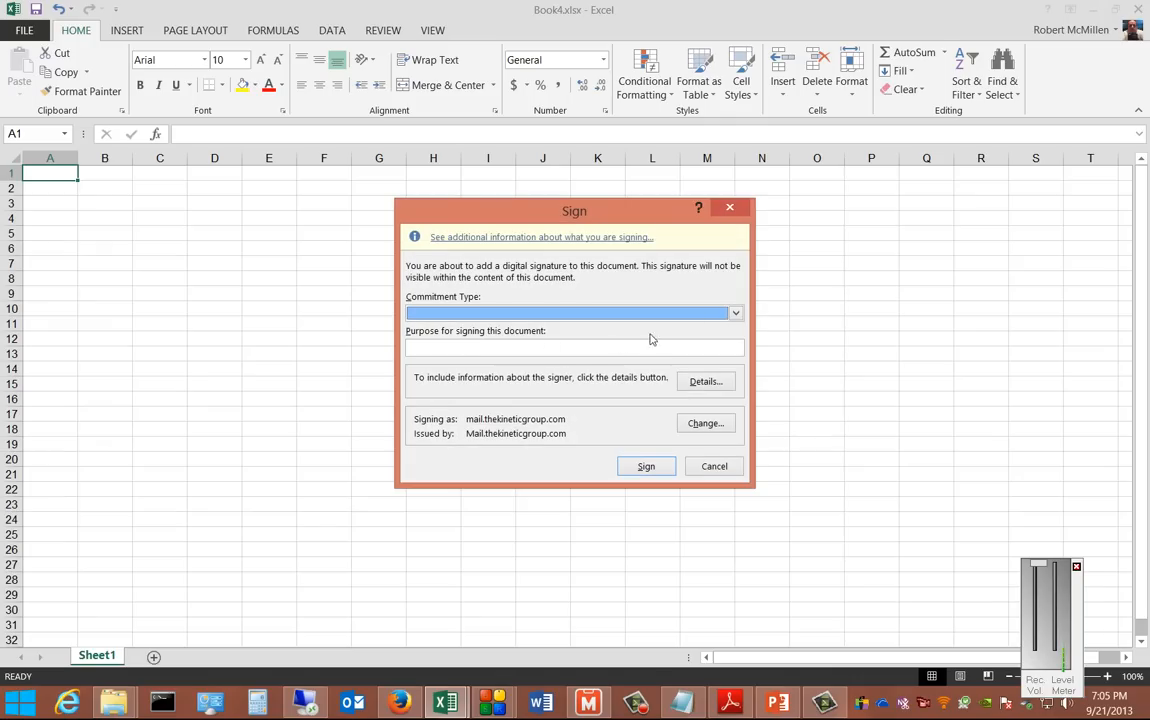
Set commitment type to Created and approved this document and purpose 'Security', leaving signer details unchanged.
click(736, 312)
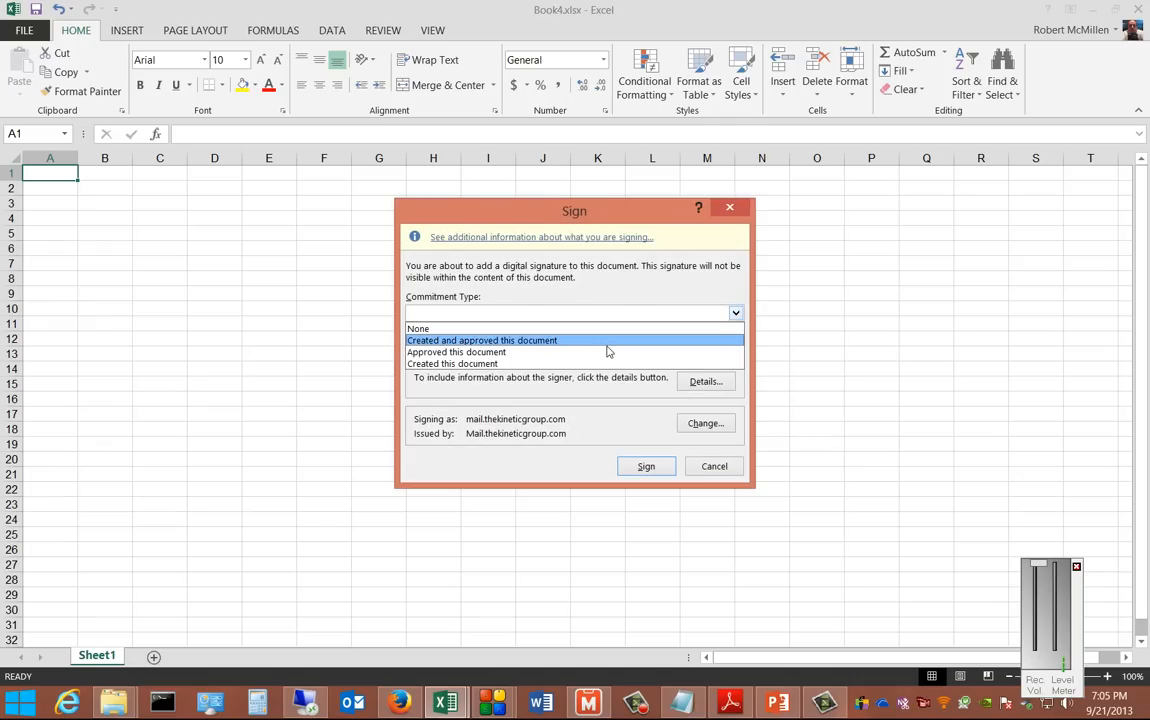
mouse_move(600, 350)
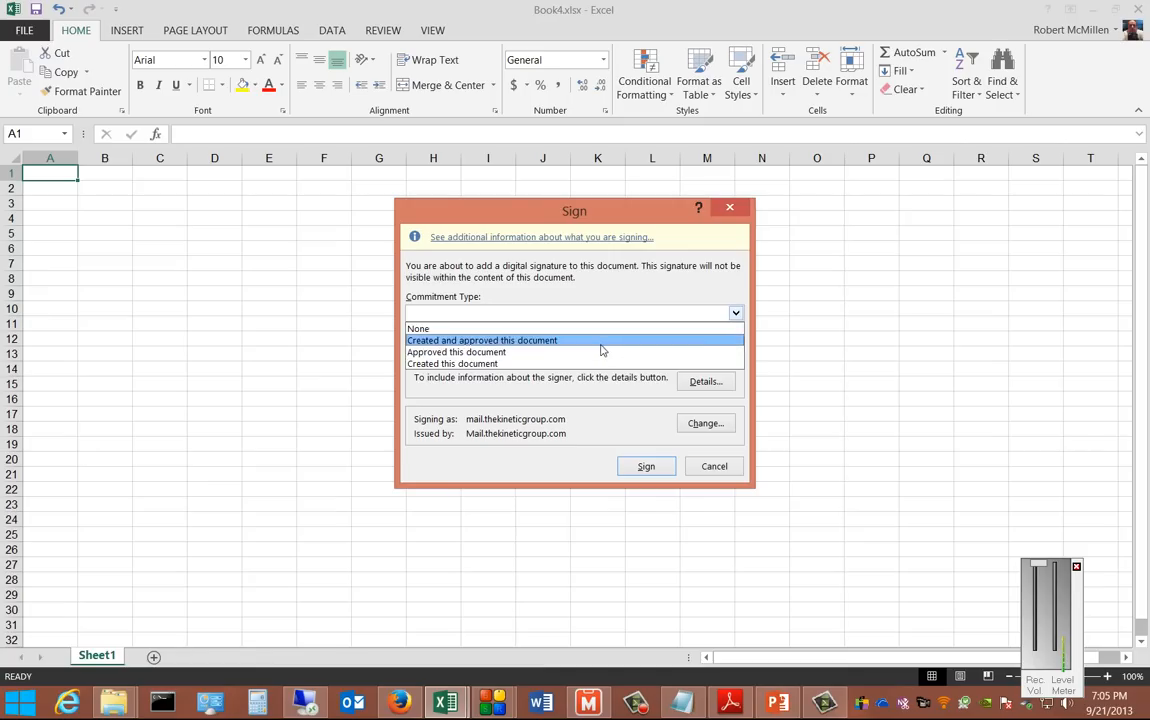
click(480, 340)
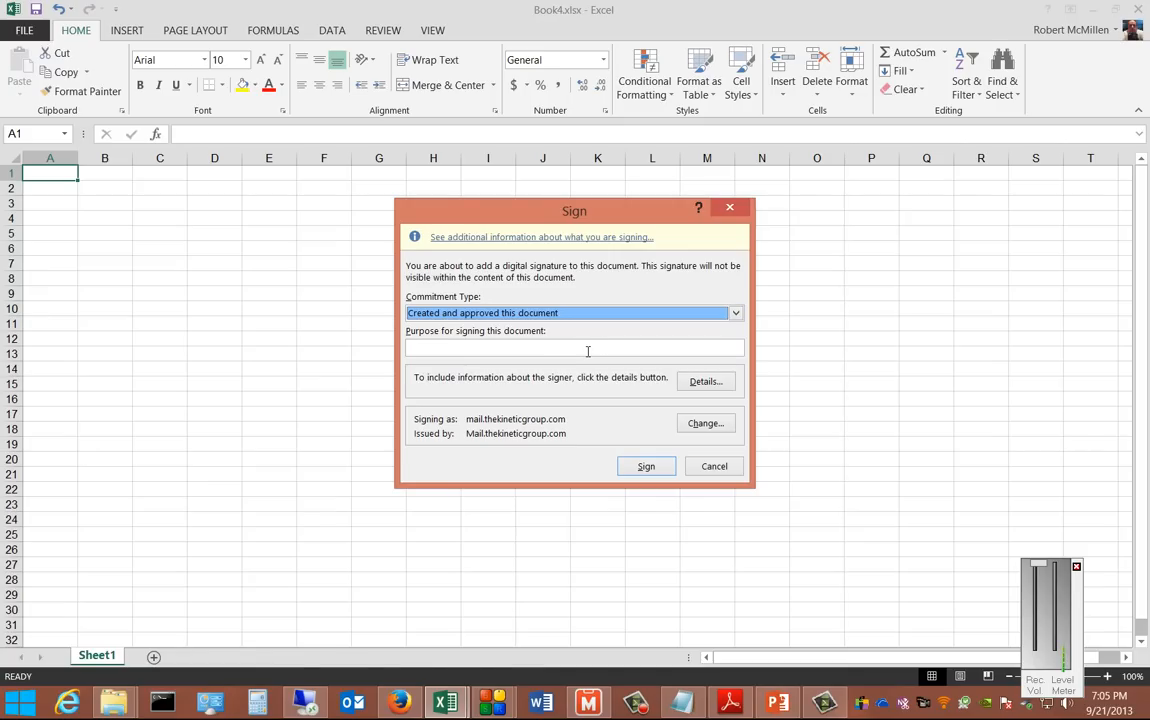
text(s)
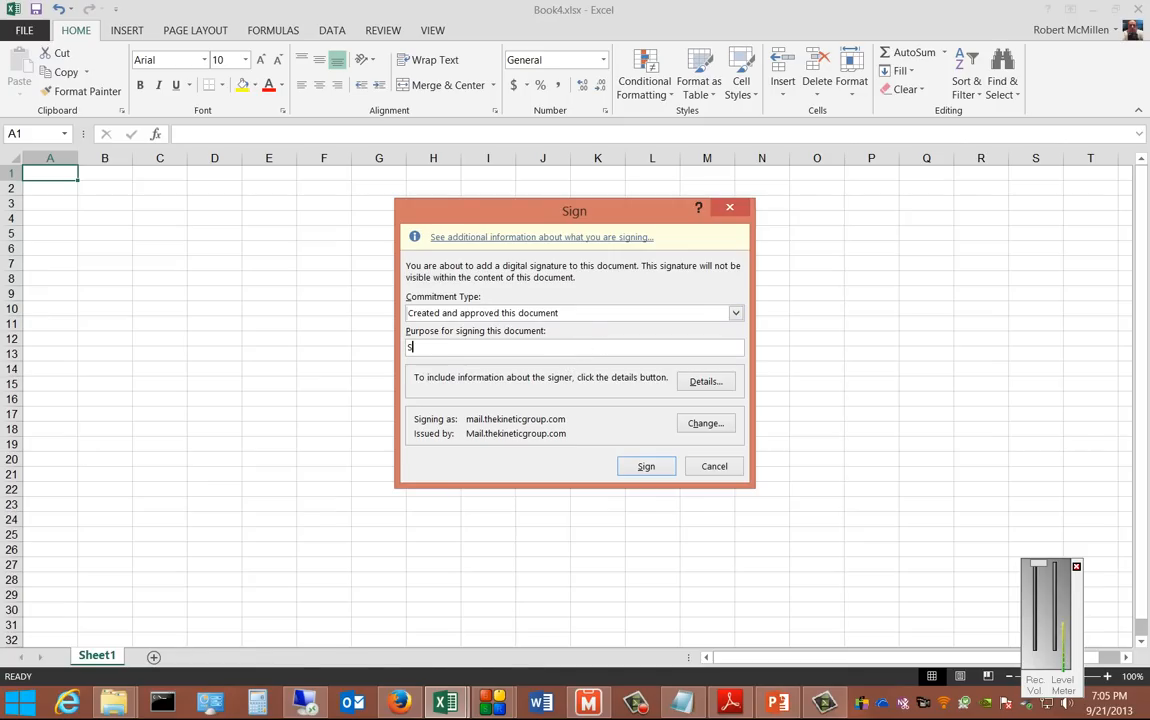
text(ecurity)
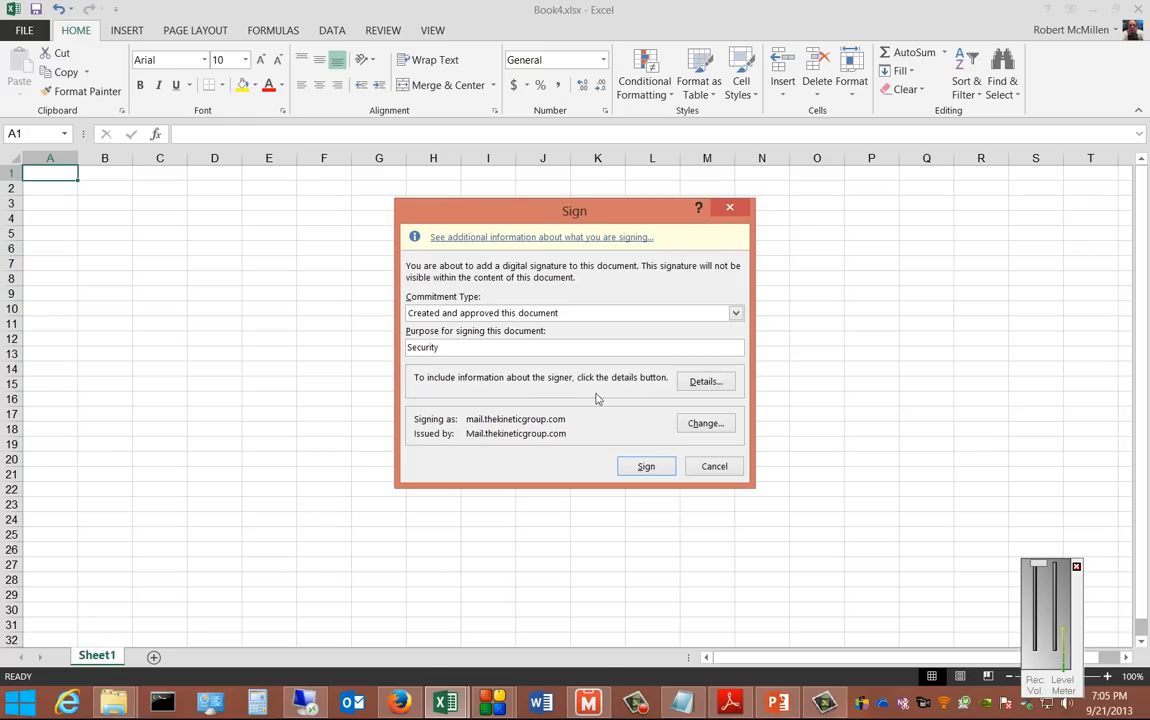
click(704, 380)
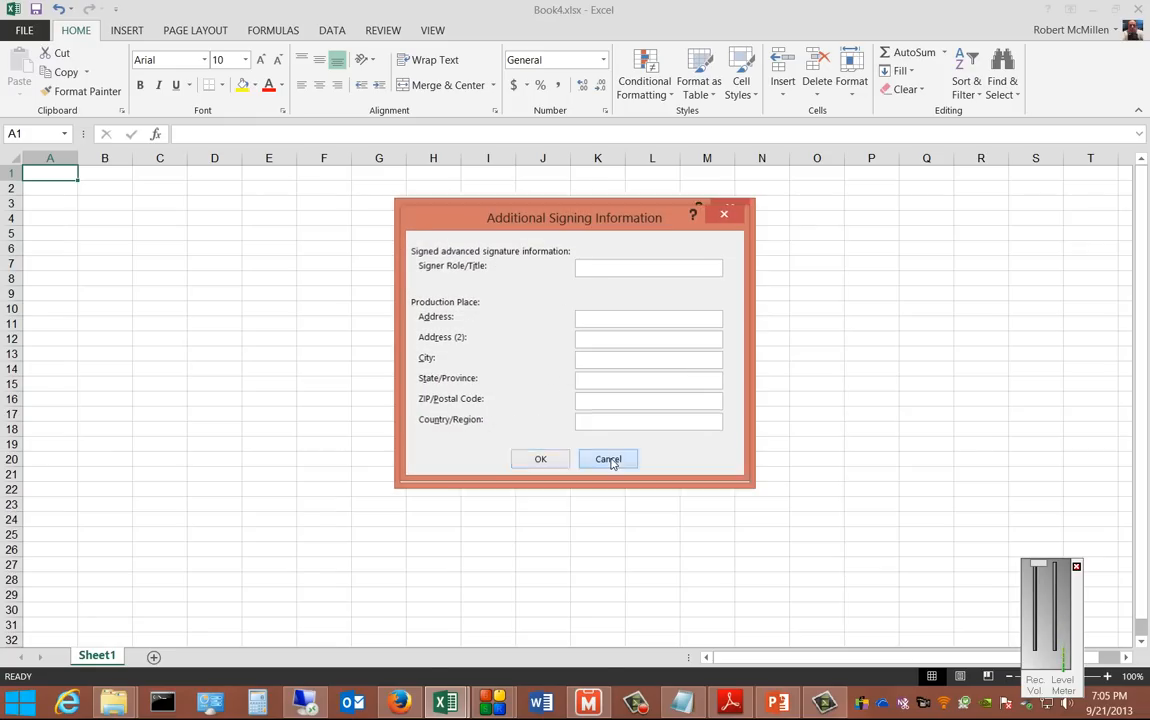
click(608, 458)
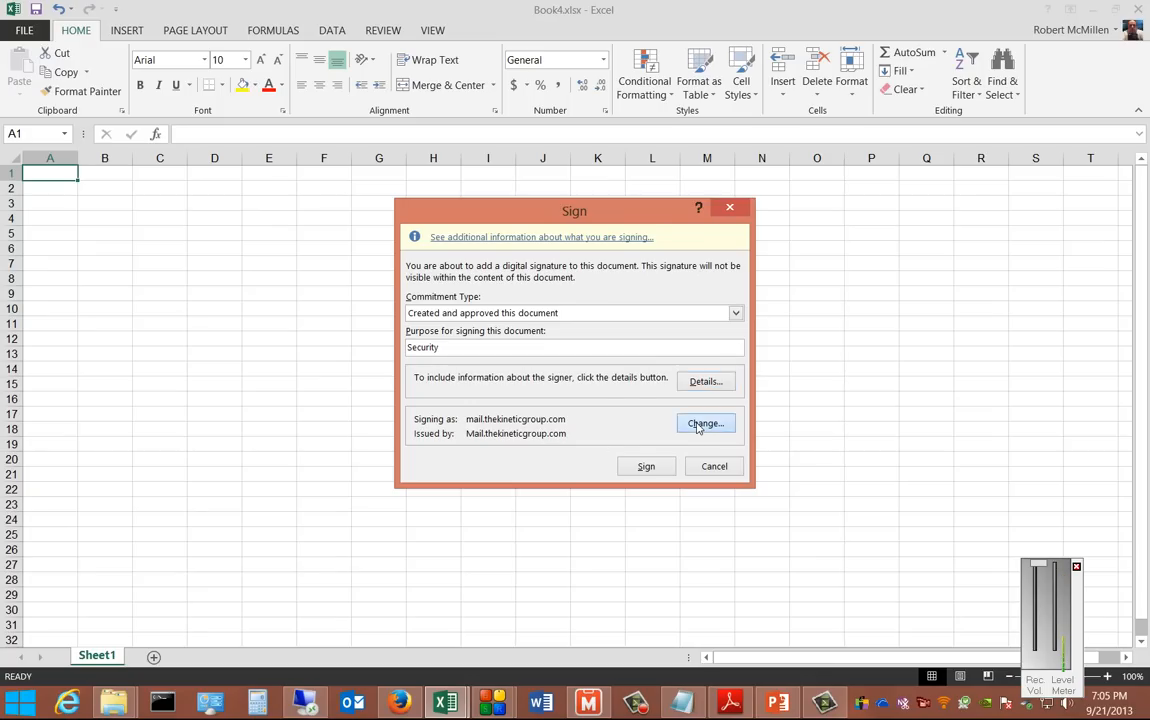
Switch to the Token Signing Public Key certificate and sign with it despite the verification warning.
click(704, 424)
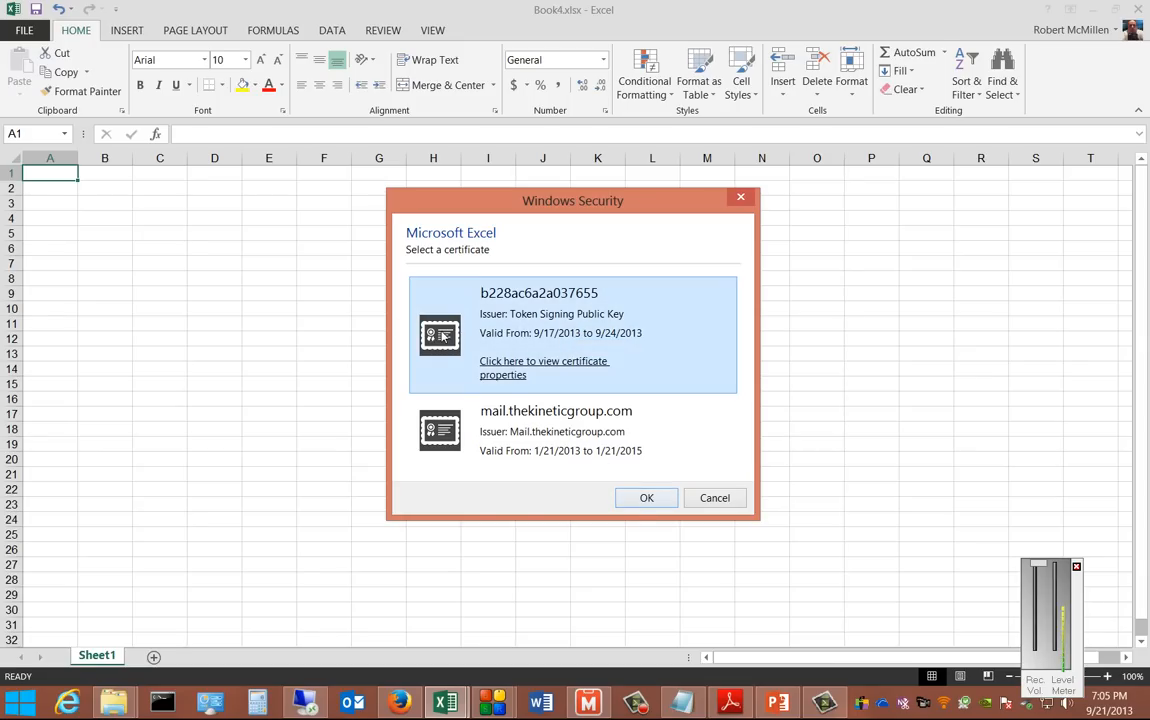
click(544, 368)
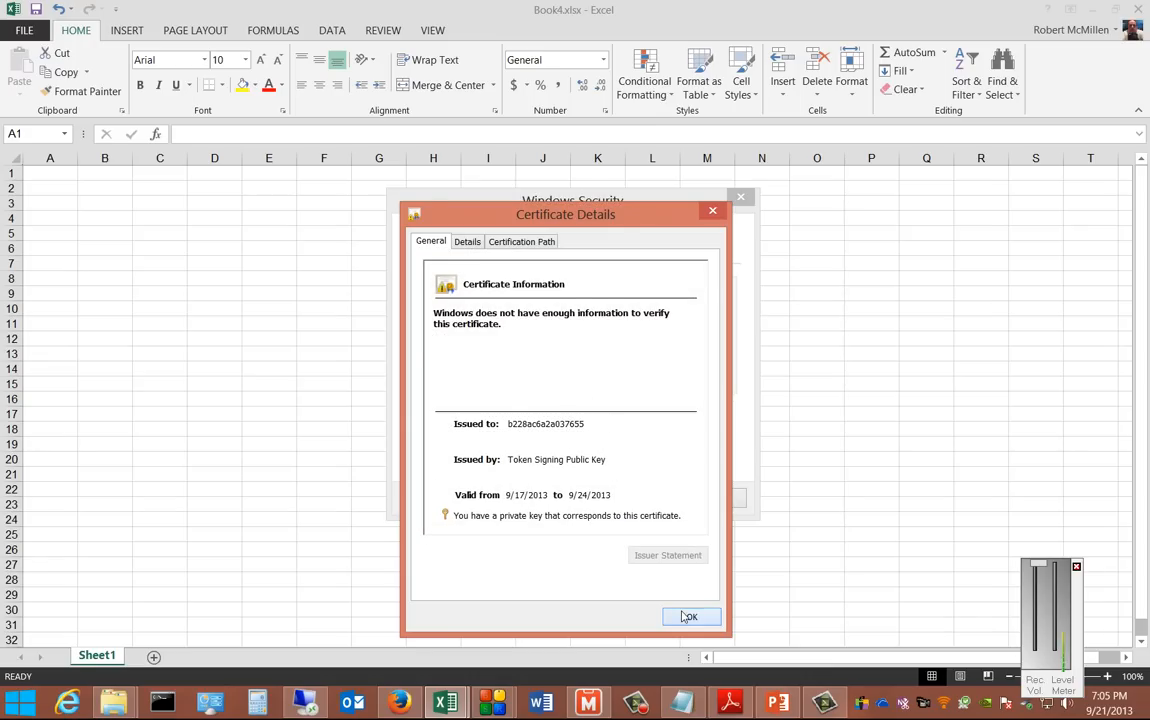
click(690, 616)
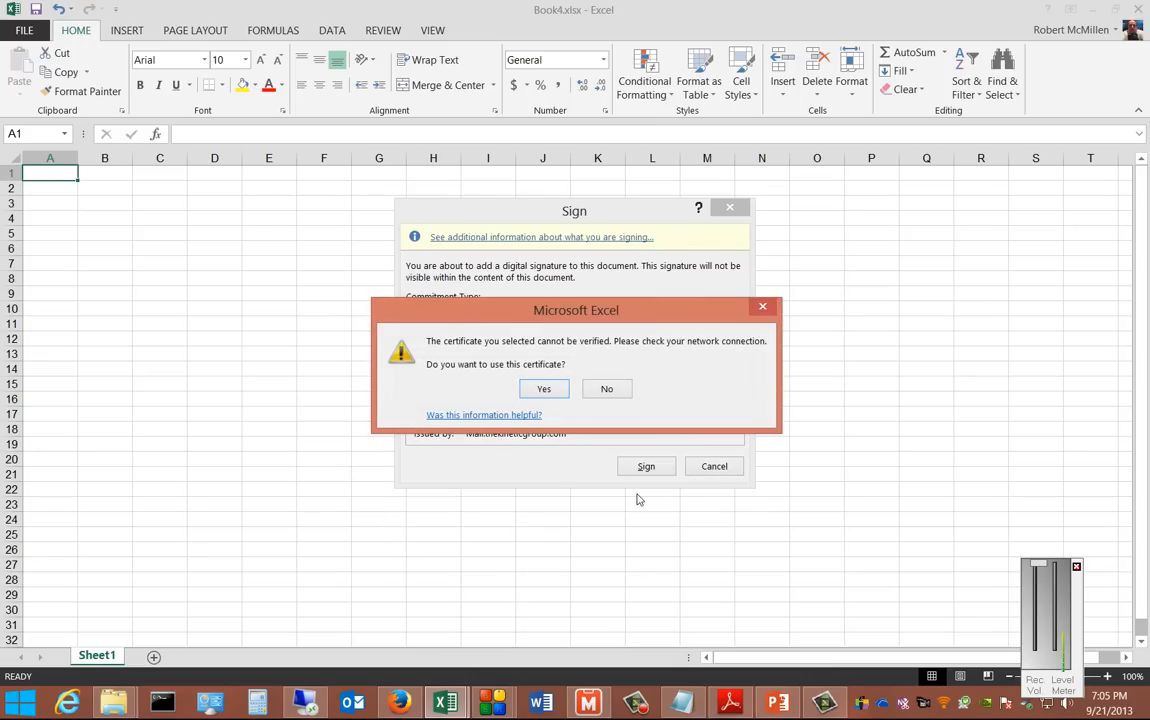
mouse_move(630, 352)
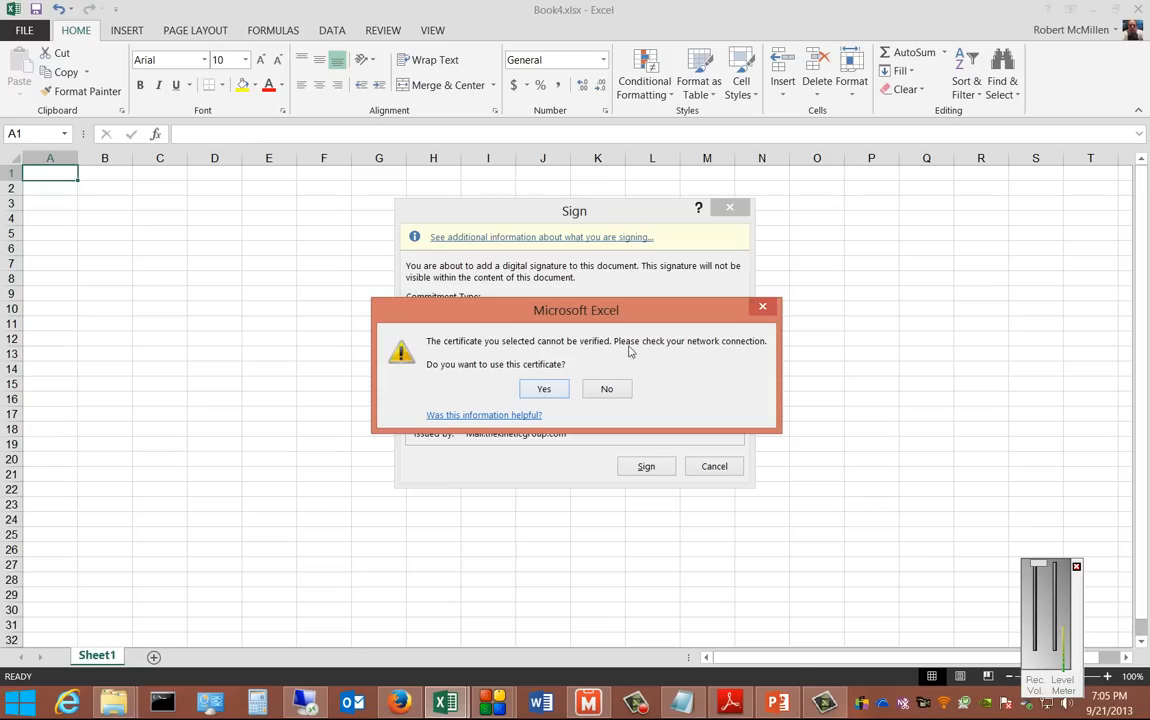
mouse_move(538, 362)
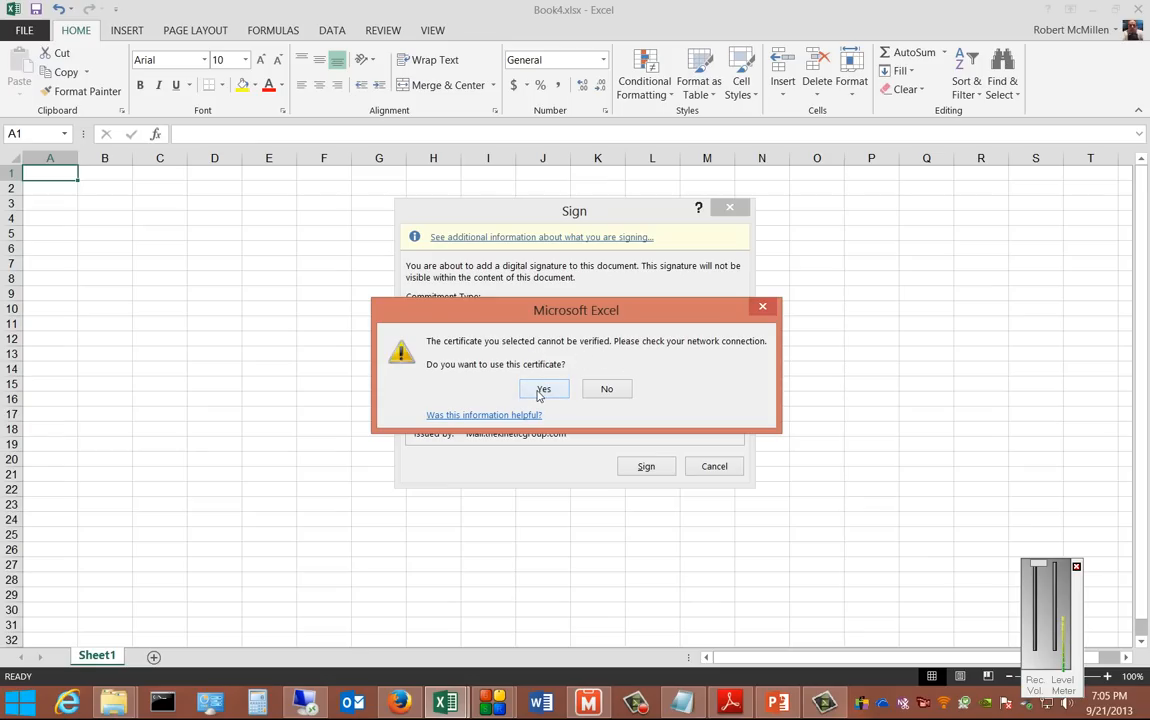
click(544, 388)
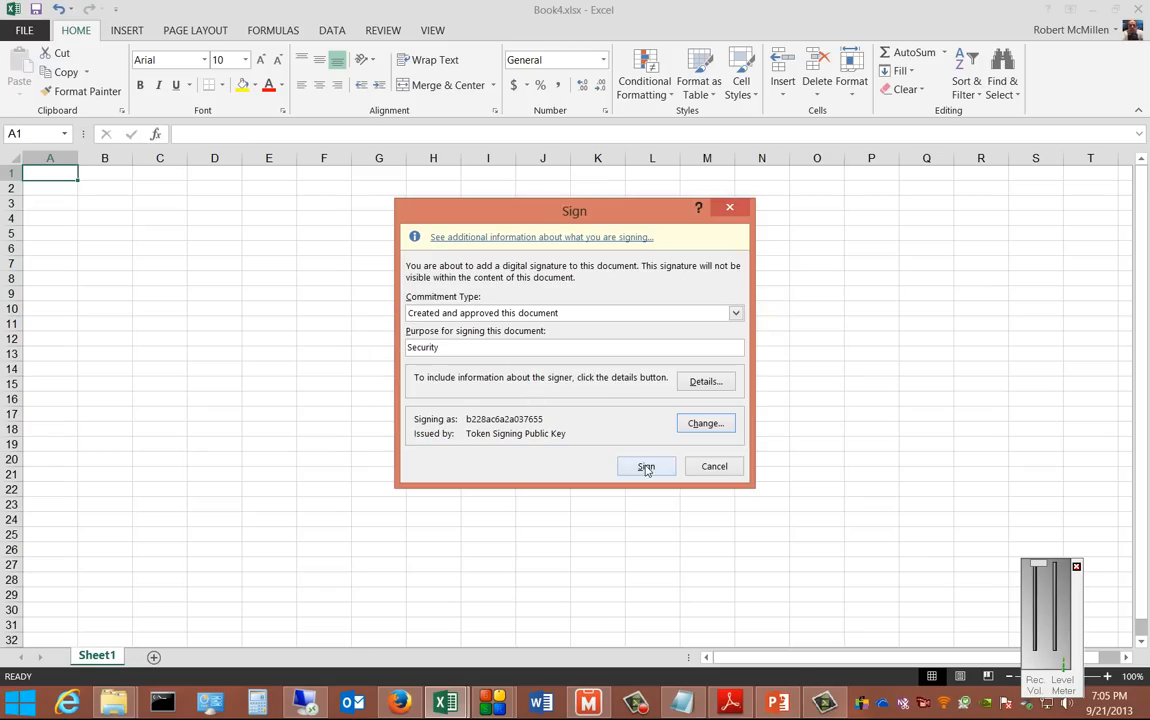
click(644, 466)
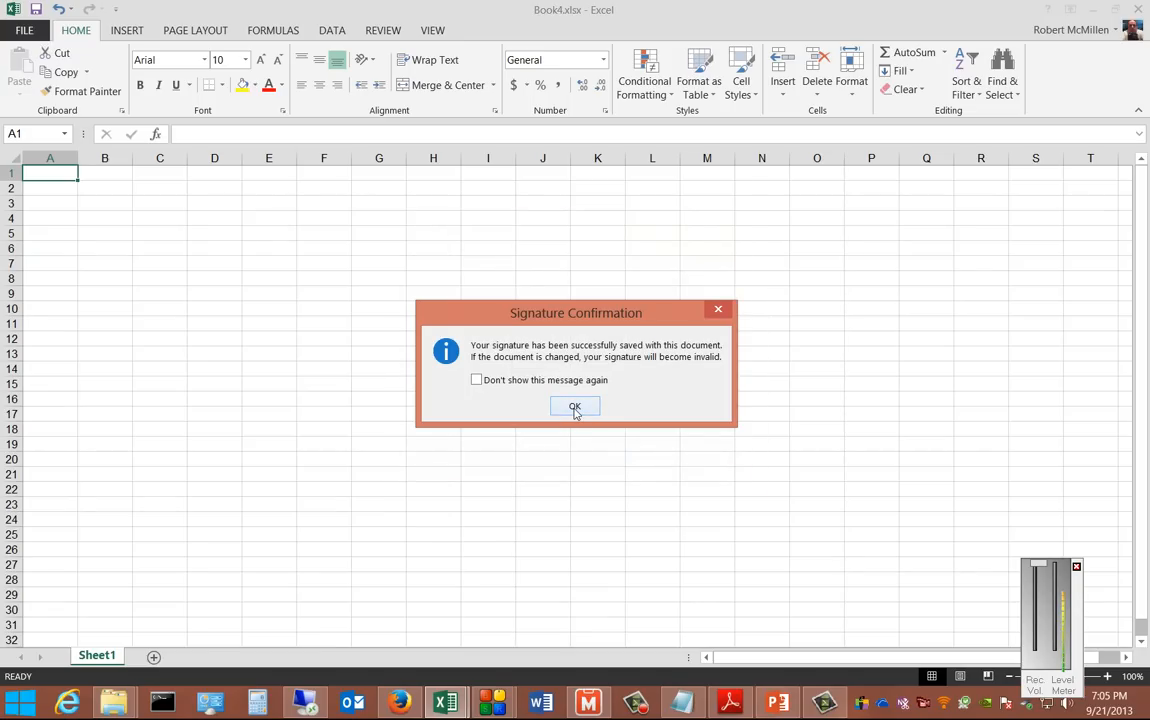
Acknowledge the signature confirmation and show the final-marked workbook's Info details.
click(576, 406)
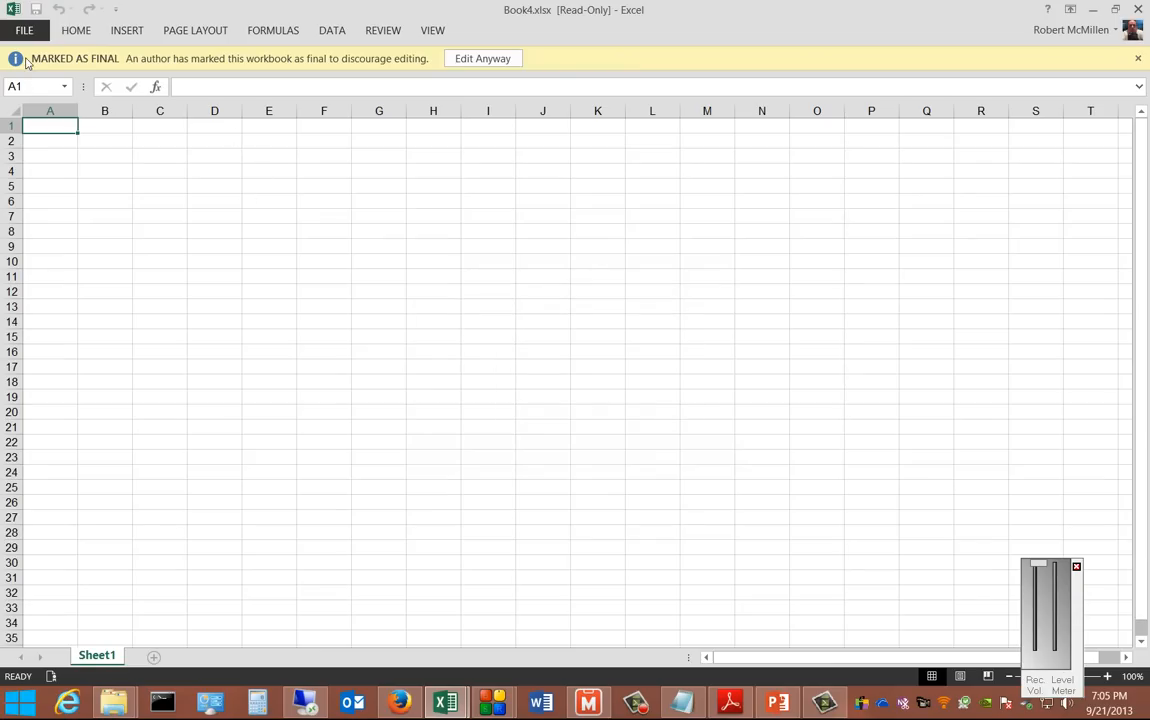
mouse_move(348, 82)
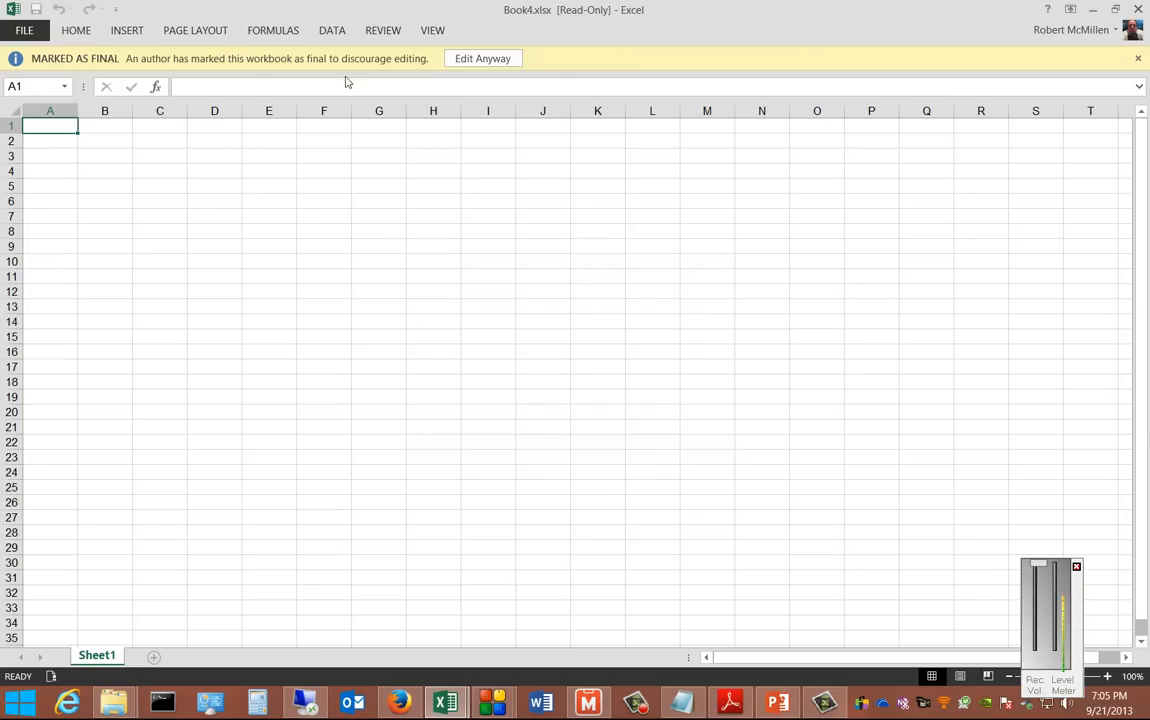
mouse_move(196, 76)
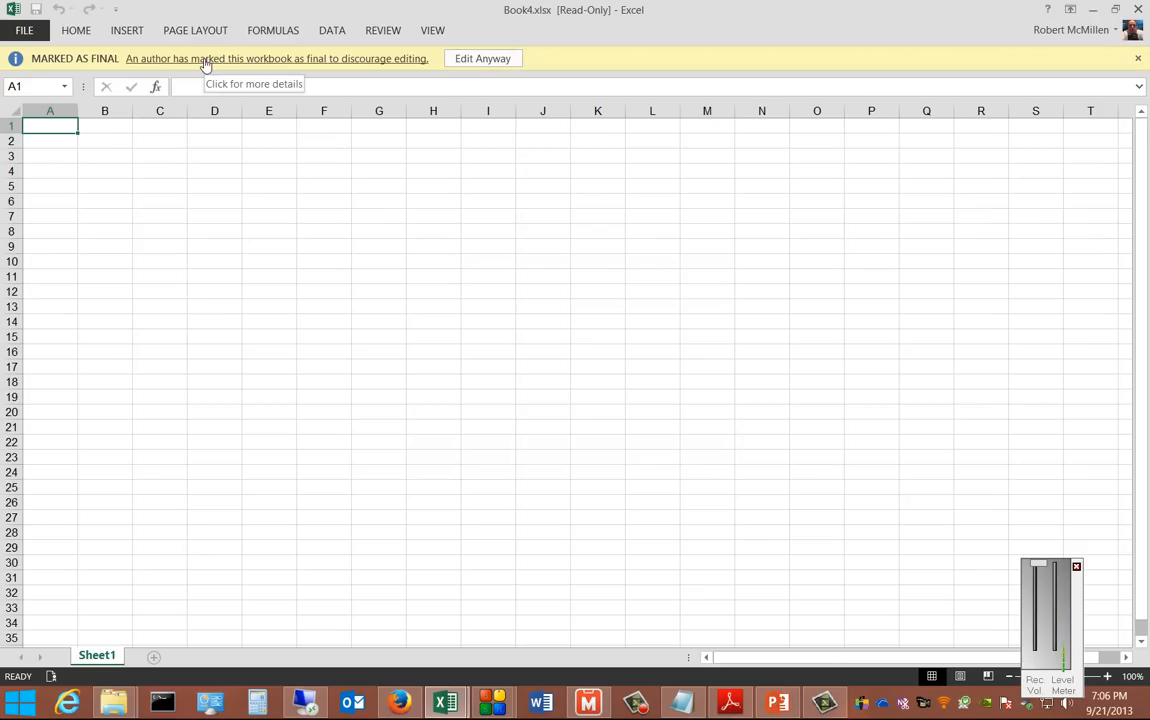
click(24, 30)
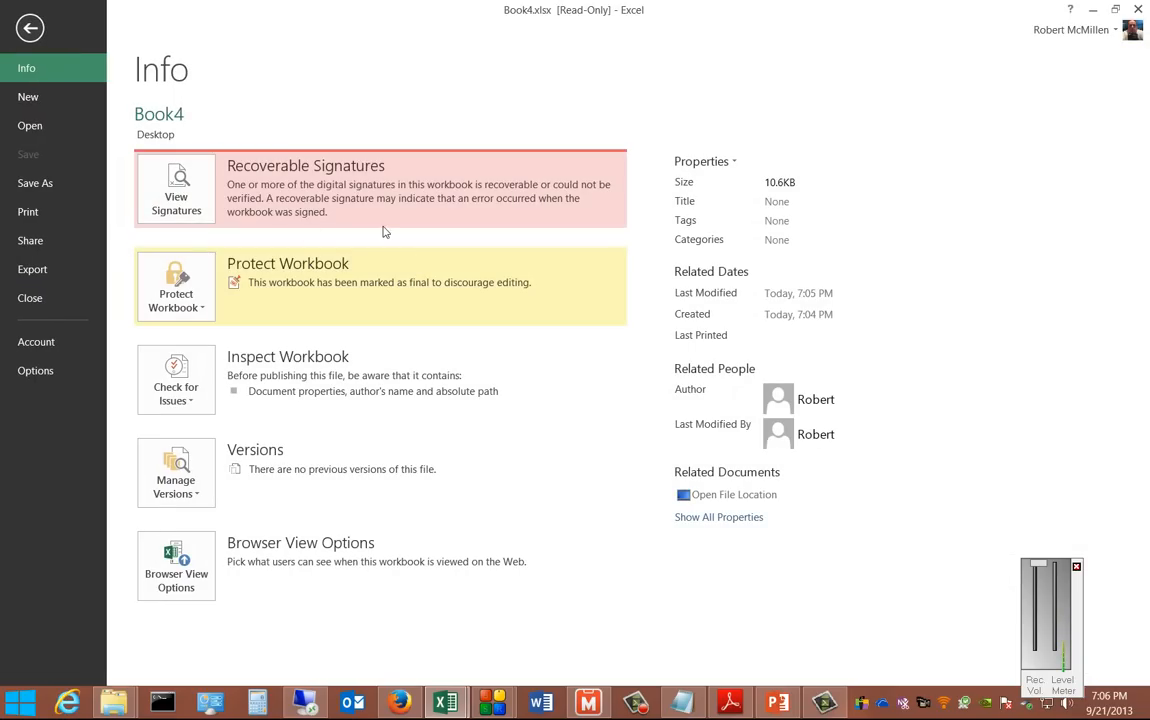